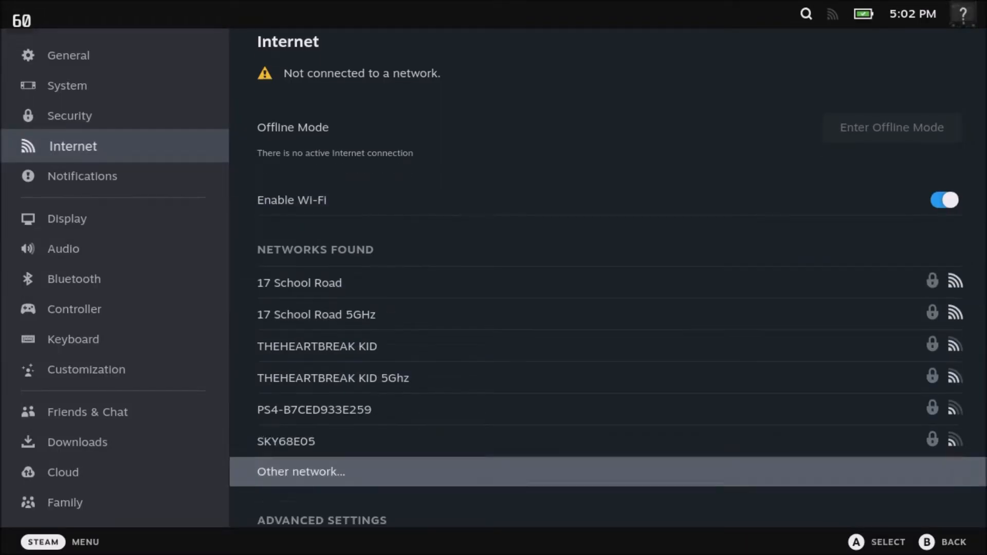
Step: In Developer, turn off Enable Wifi Power Management and restart now to apply it
{"action": "scroll", "scroll_direction": "down", "scroll_amount": 3}
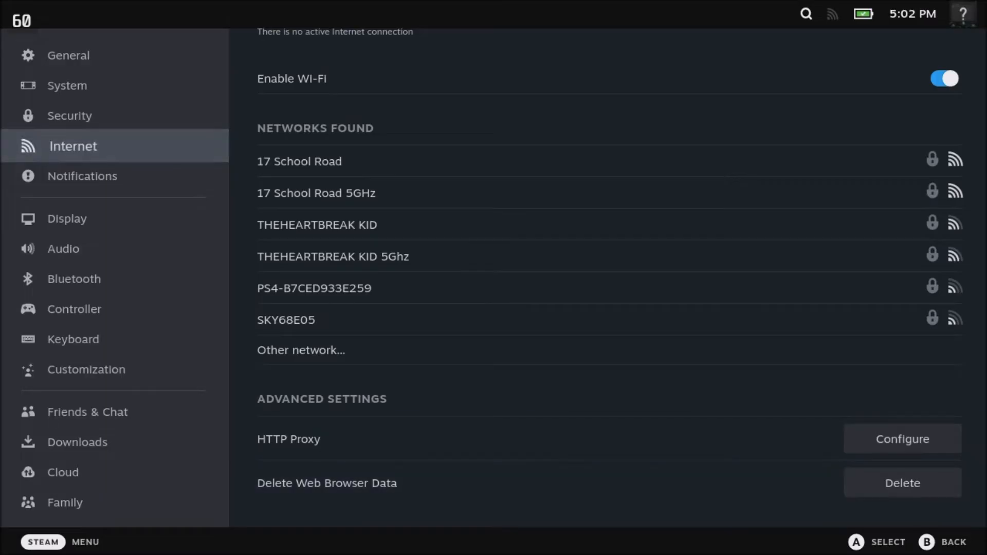
{"action": "left_click", "coordinate": [93, 411]}
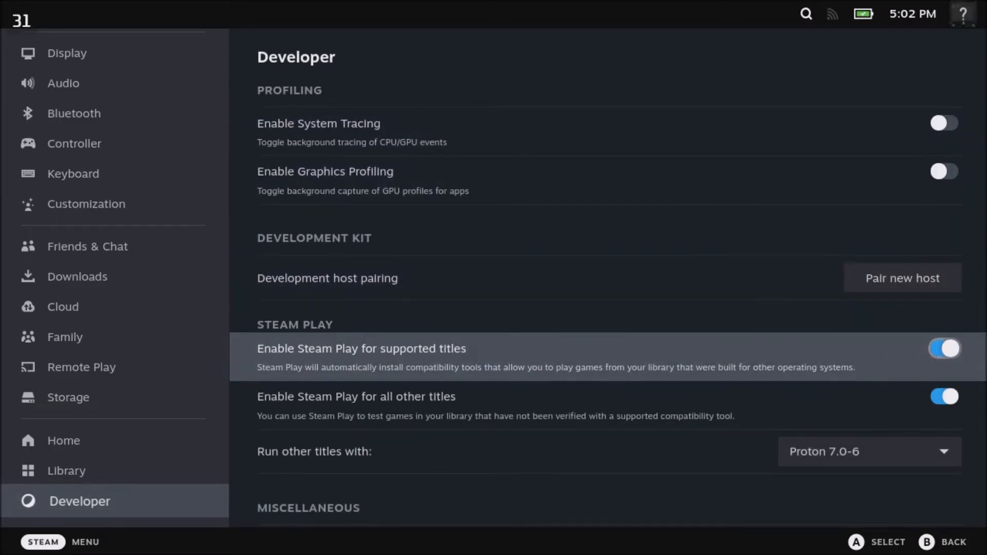
{"action": "scroll", "scroll_direction": "down", "scroll_amount": 3}
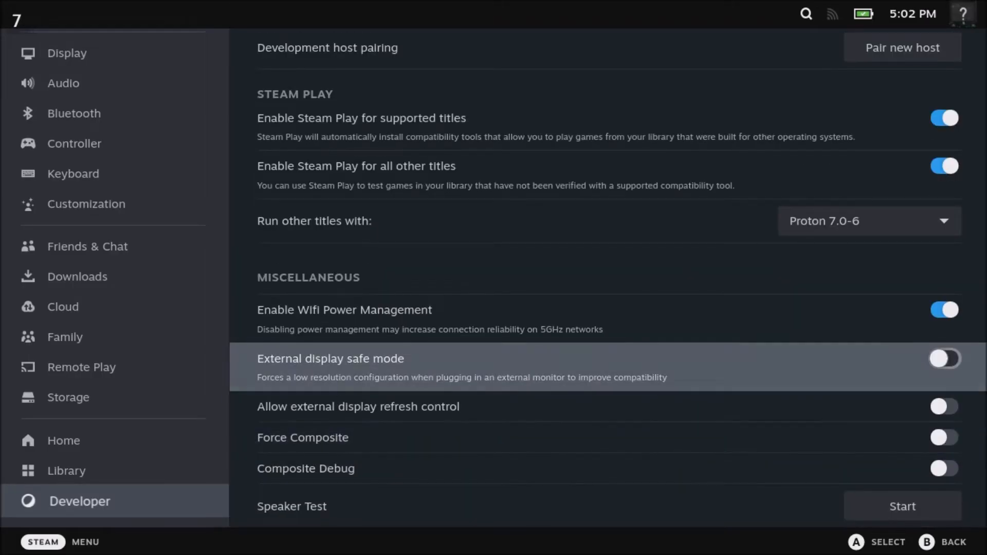
{"action": "left_click", "coordinate": [944, 358]}
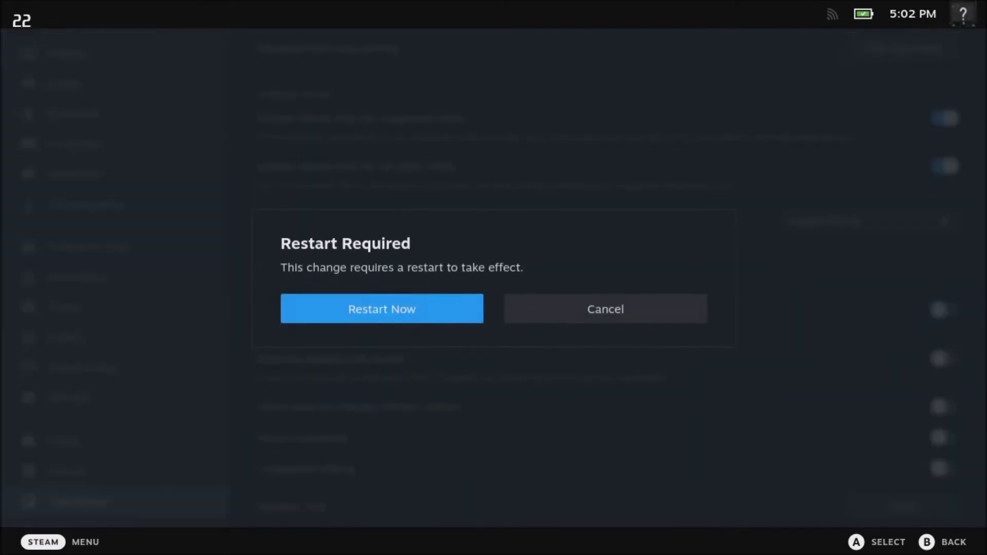
{"action": "left_click", "coordinate": [381, 309]}
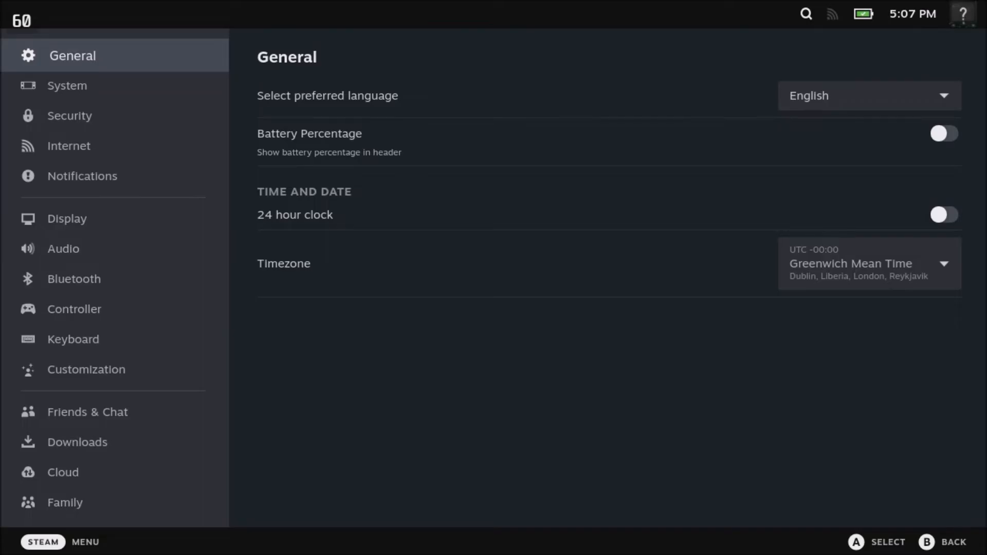
Step: Move through System and Bluetooth to reach the Downloads settings page
{"action": "left_click", "coordinate": [71, 85]}
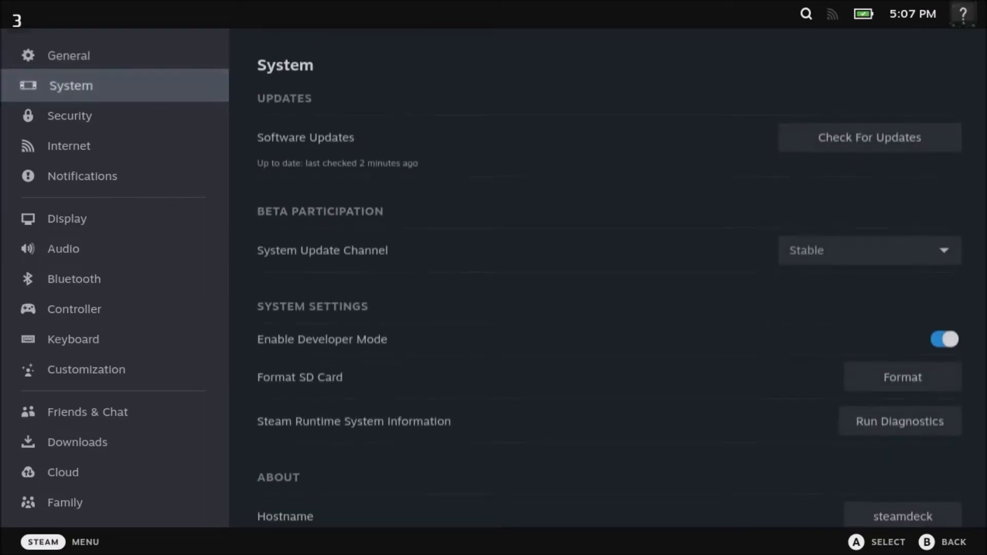
{"action": "left_click", "coordinate": [78, 278]}
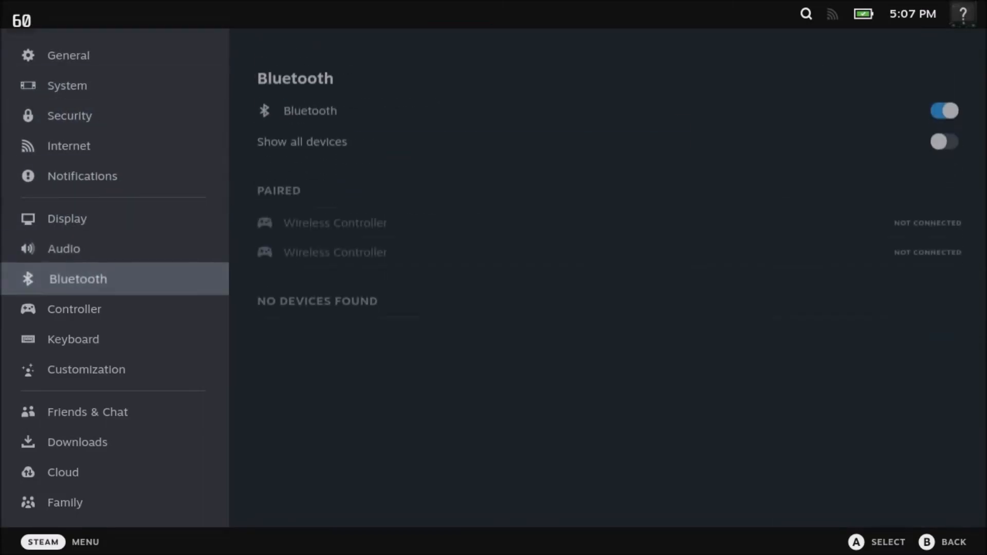
{"action": "left_click", "coordinate": [82, 442]}
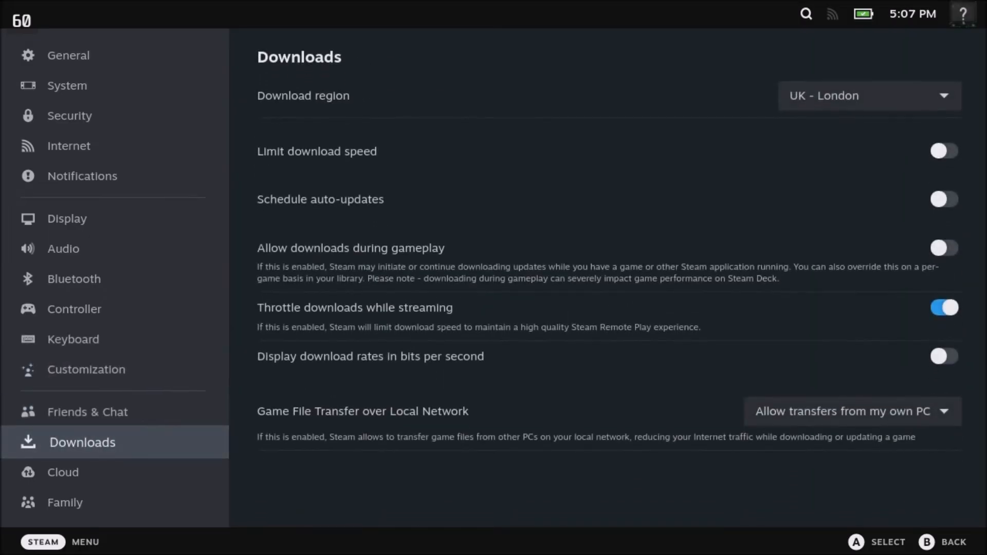
{"action": "mouse_move", "coordinate": [317, 152]}
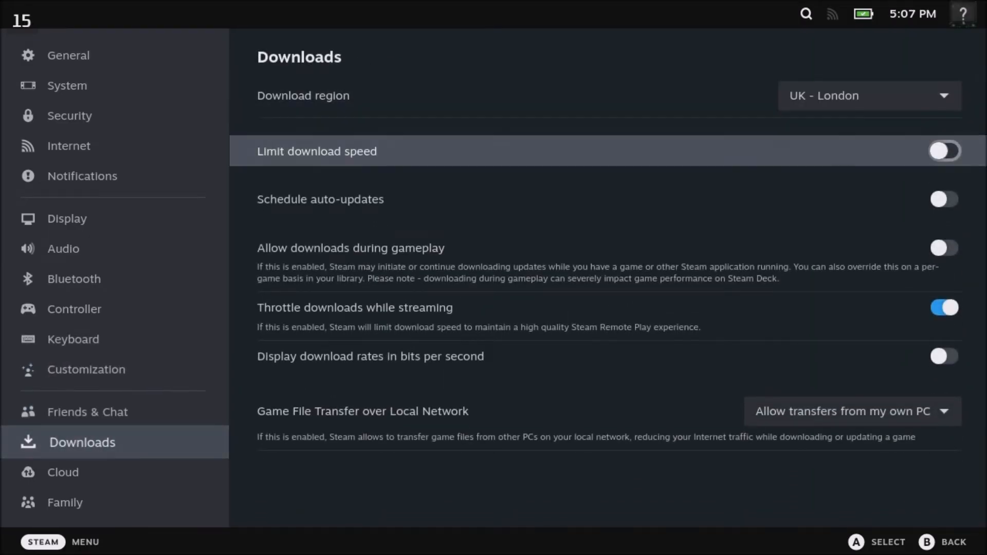
Step: Turn on Limit download speed and enter a kbps limit beginning "100"
{"action": "left_click", "coordinate": [942, 150]}
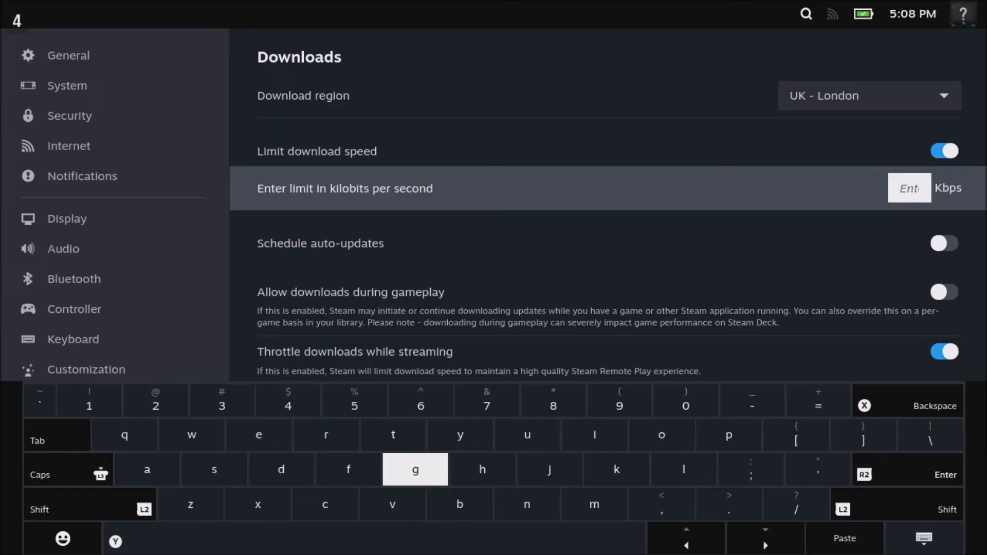
{"action": "left_click", "coordinate": [287, 401]}
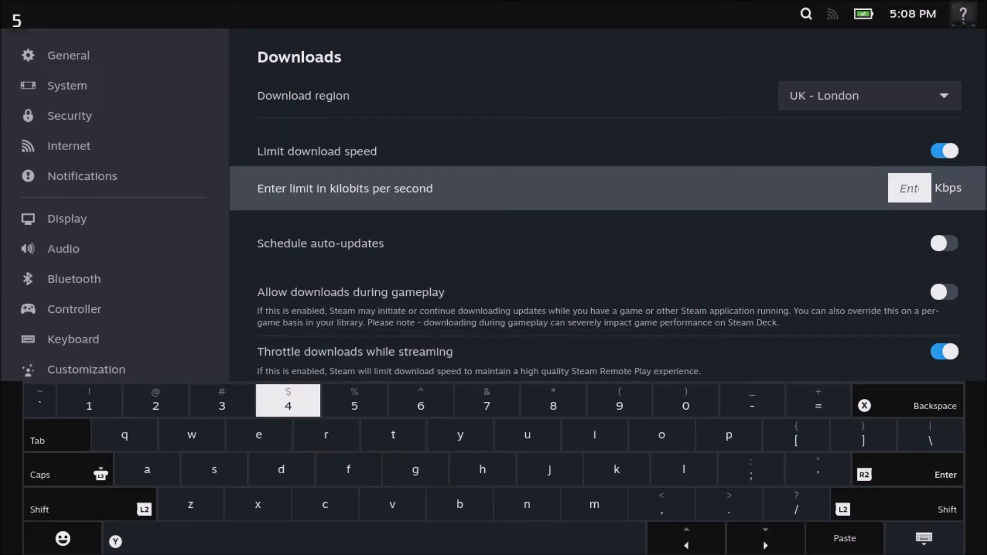
{"action": "left_click", "coordinate": [552, 400]}
{"action": "type", "text": "000"}
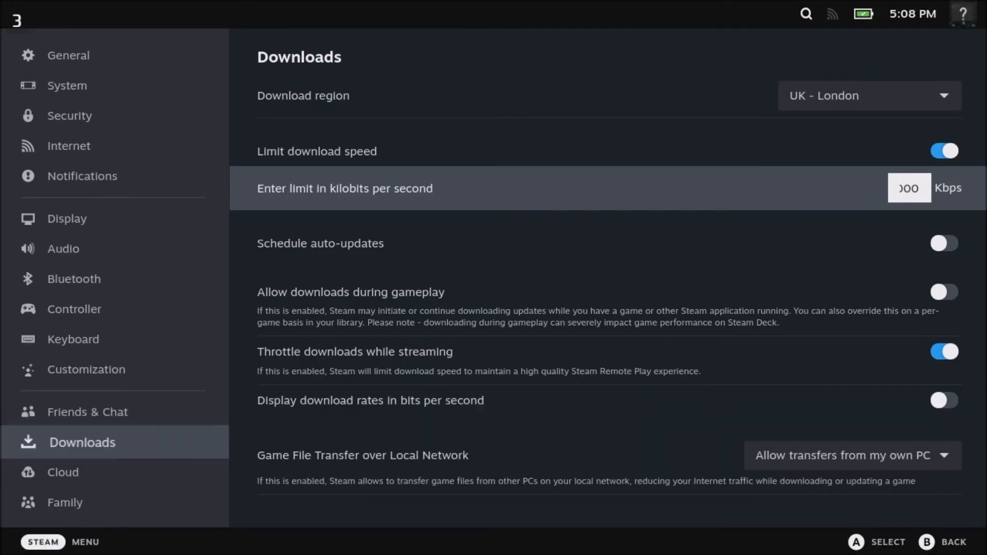
{"action": "key", "text": "Down"}
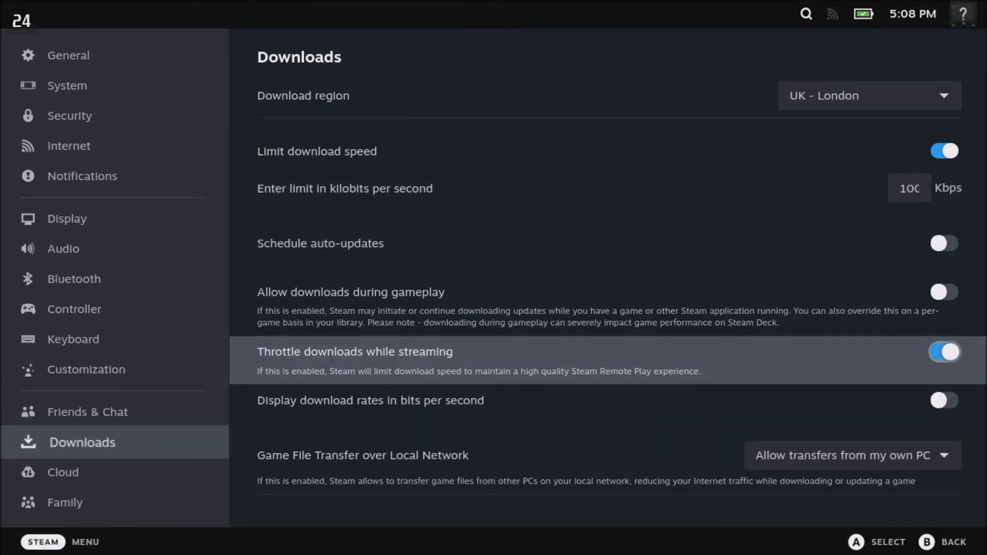